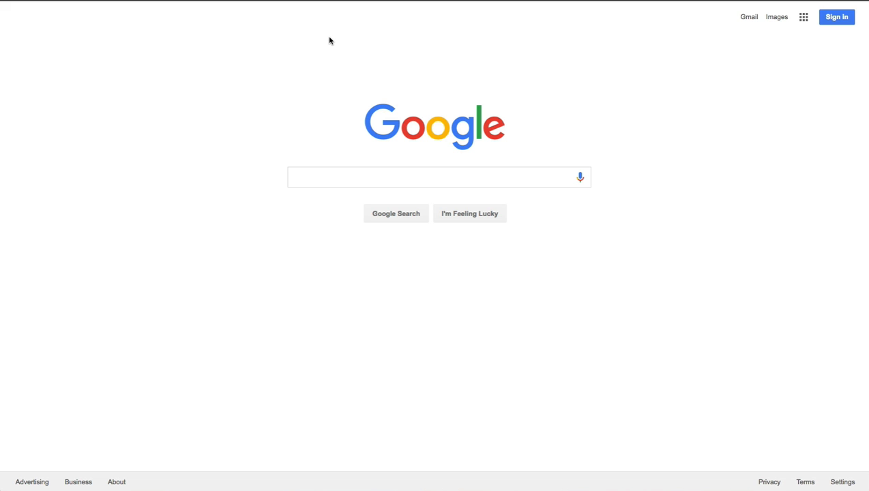
{"action": "mouse_move", "coordinate": [823, 45]}
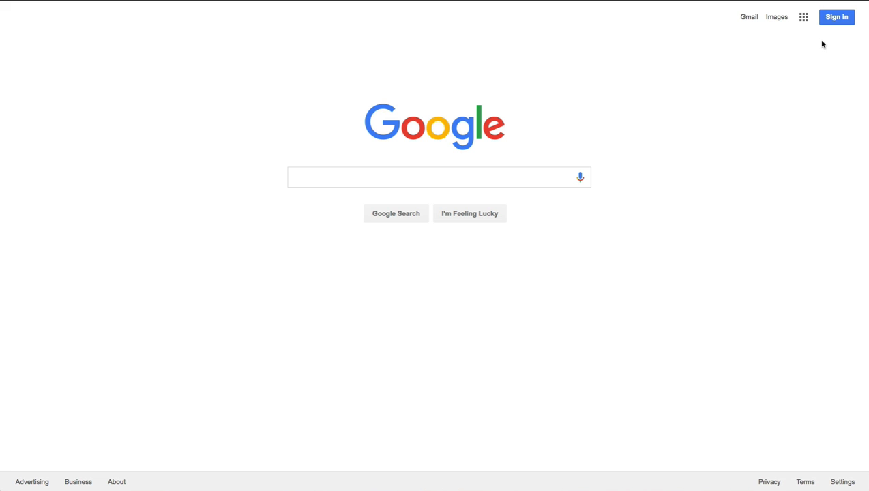
Step: From the Google homepage, open Sign in and enter the account email, then the password
{"action": "left_click", "coordinate": [837, 17]}
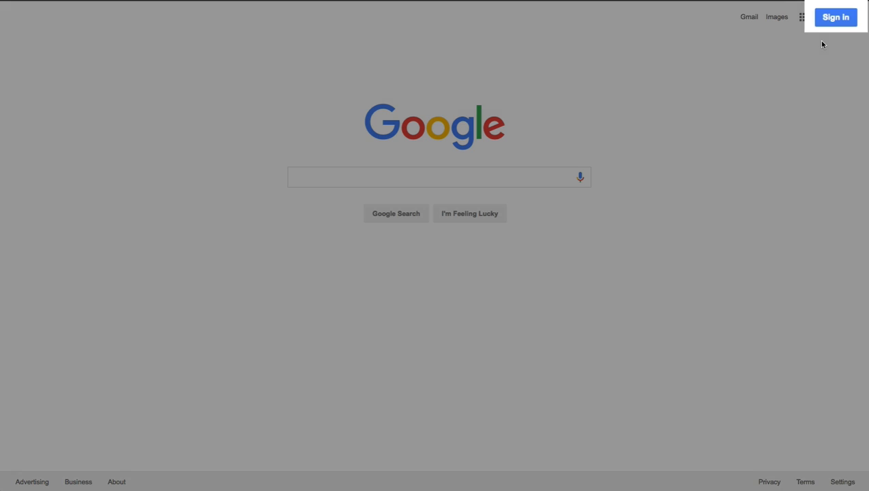
{"action": "left_click", "coordinate": [835, 17]}
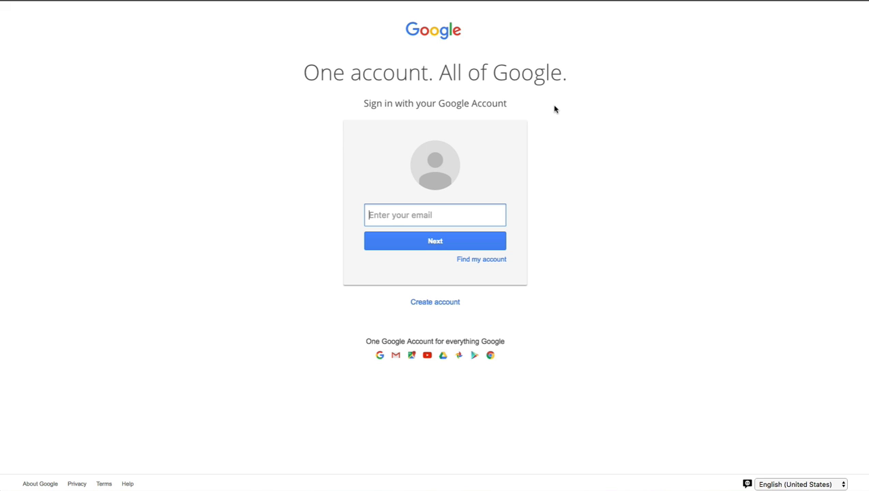
{"action": "left_click", "coordinate": [435, 302]}
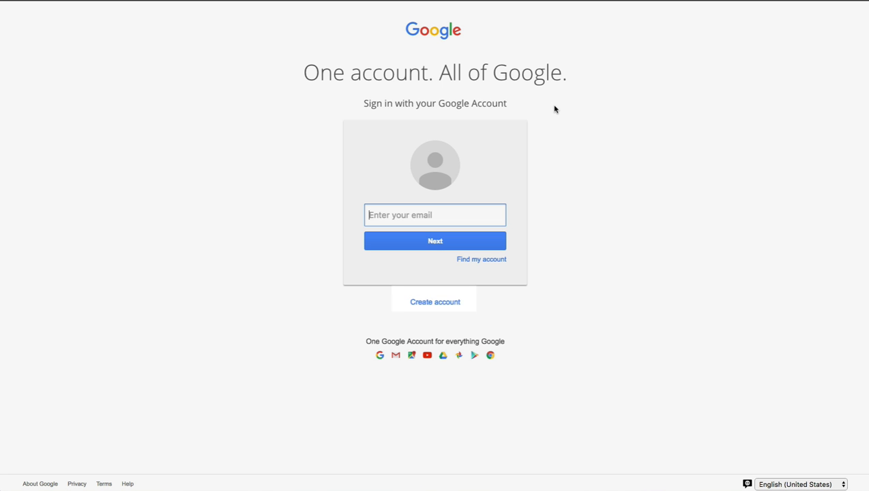
{"action": "left_click", "coordinate": [435, 240]}
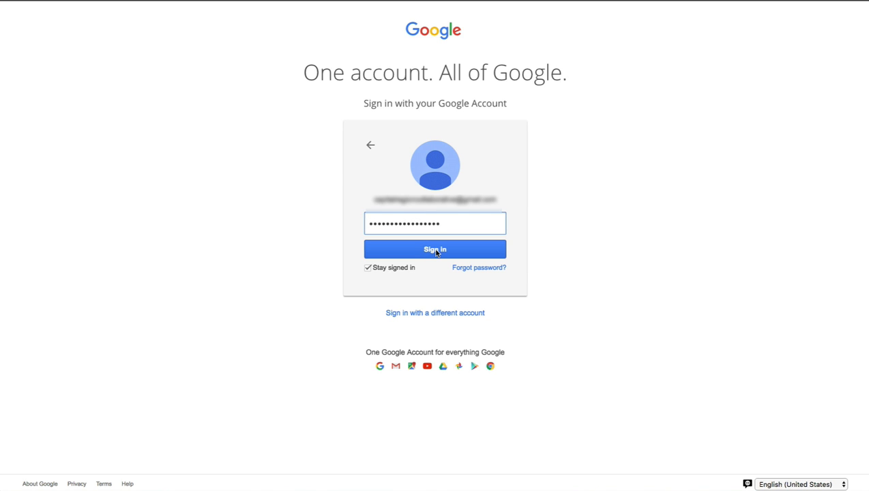
Step: Submit the password, then choose Analytics from the Google Analytics Solutions menu
{"action": "left_click", "coordinate": [434, 249]}
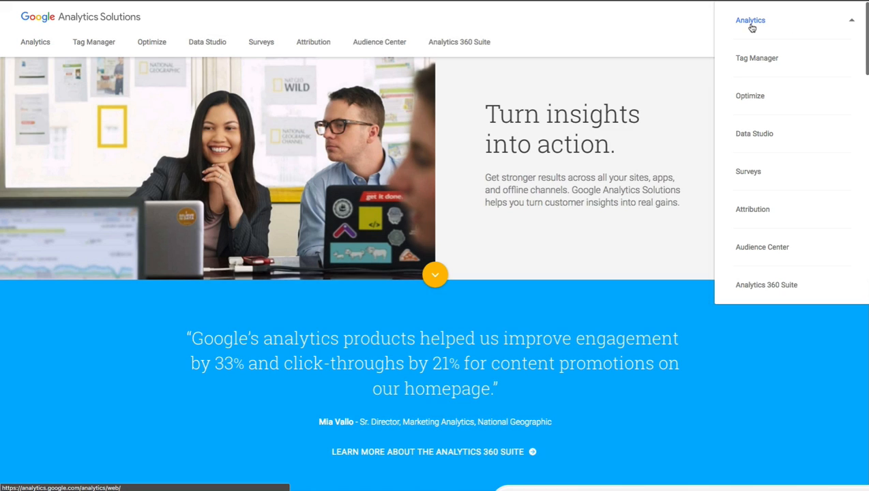
{"action": "left_click", "coordinate": [750, 20]}
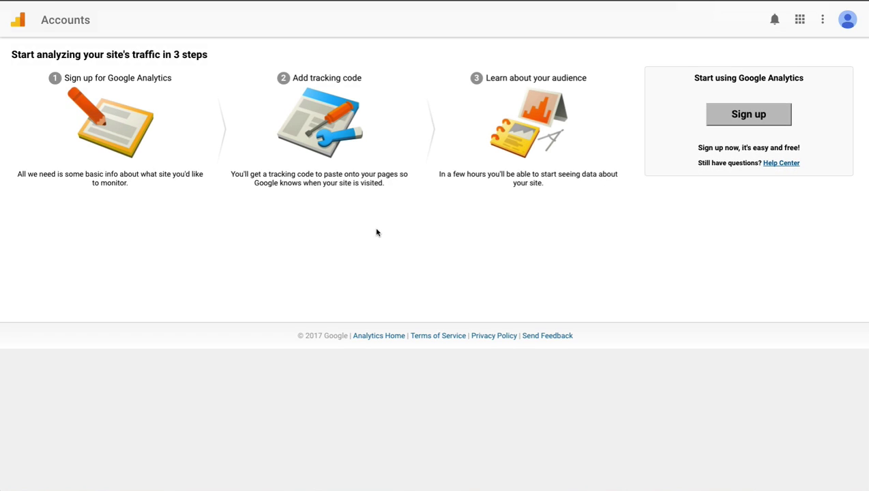
Step: Sign up for a Website account named 'Organization Name' with website name mywebsite.com
{"action": "left_click", "coordinate": [748, 114]}
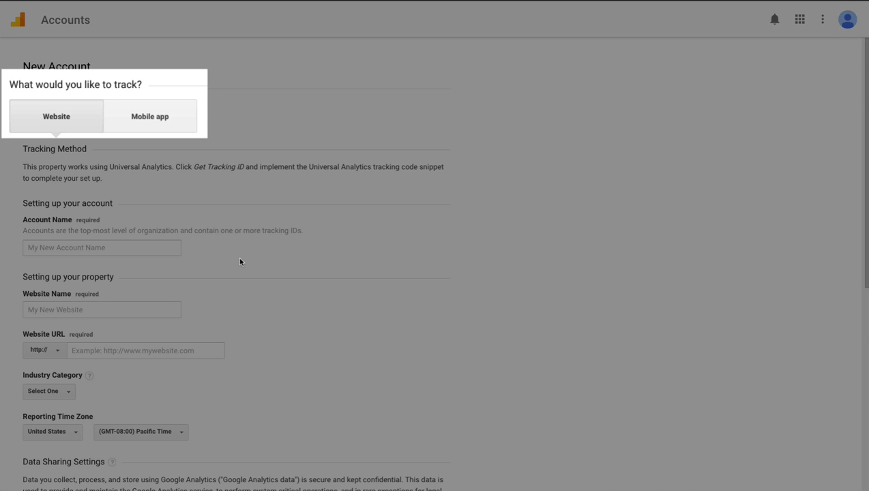
{"action": "left_click", "coordinate": [101, 247]}
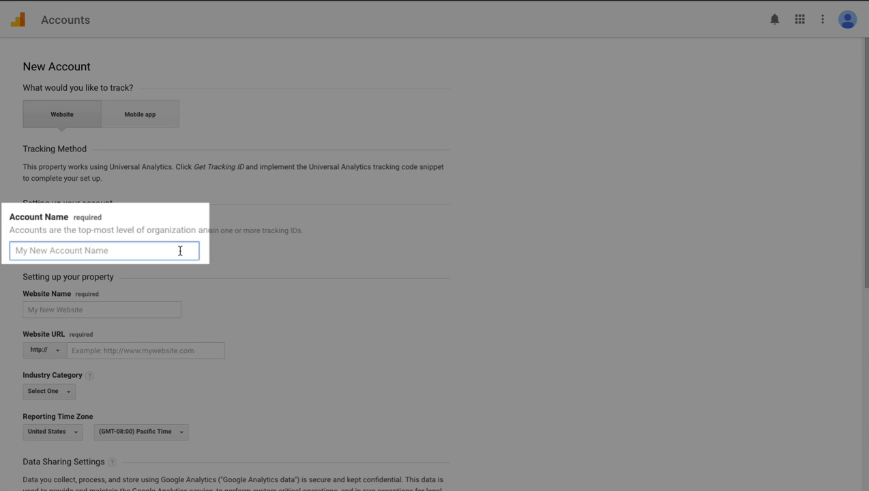
{"action": "left_click", "coordinate": [102, 248]}
{"action": "type", "text": "Organization Name"}
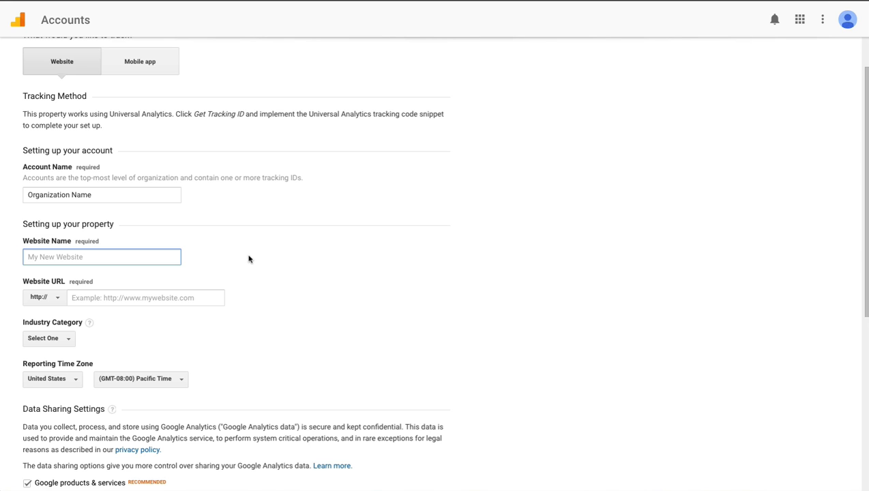
{"action": "left_click", "coordinate": [101, 257]}
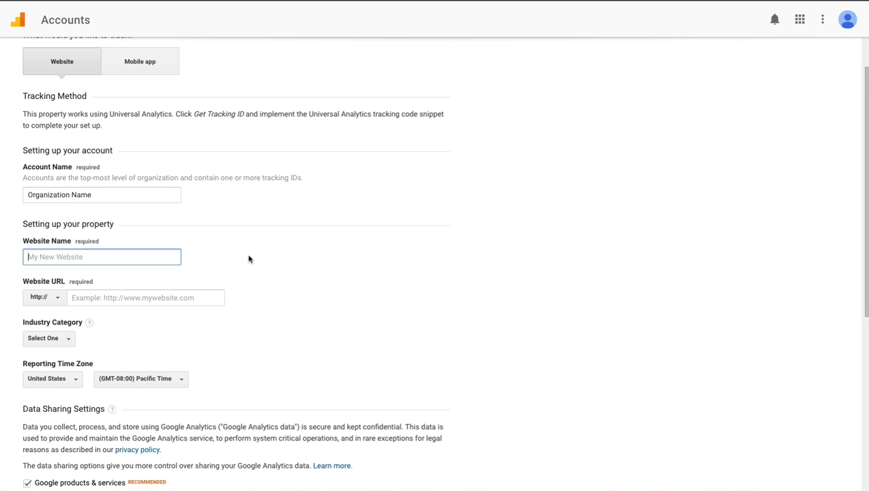
{"action": "type", "text": "mywebsite.com"}
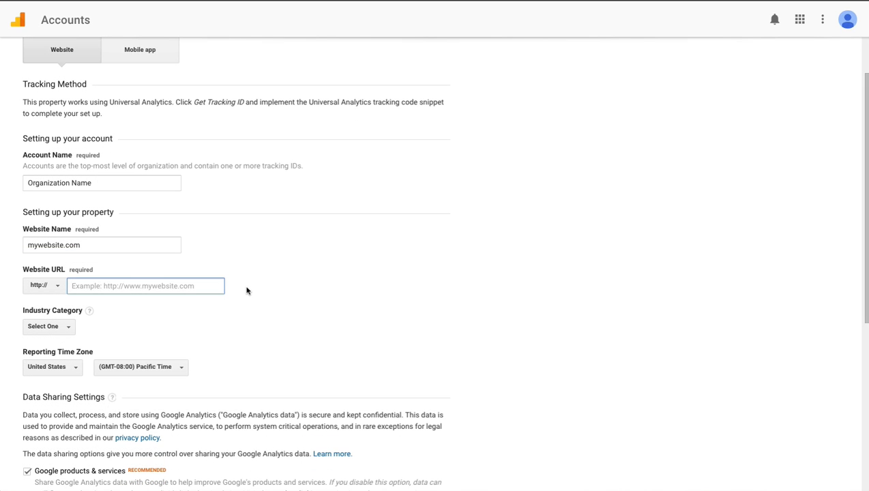
{"action": "left_click", "coordinate": [146, 285]}
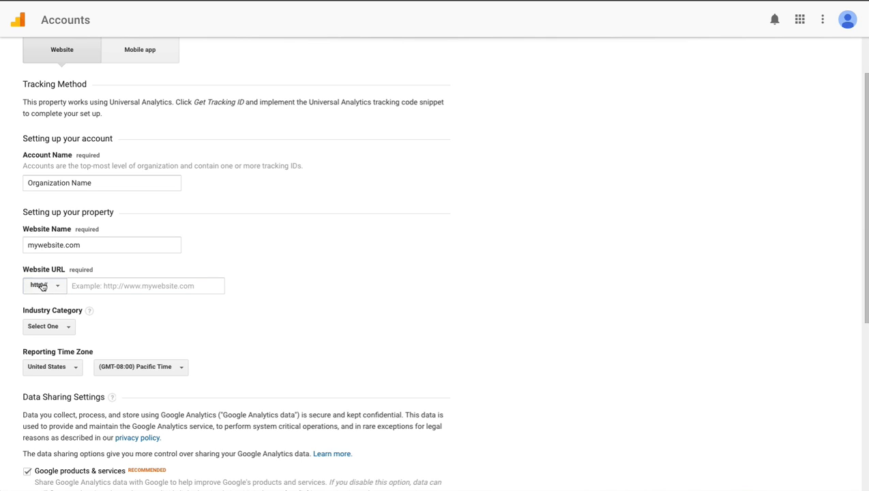
{"action": "left_click", "coordinate": [44, 286]}
{"action": "type", "text": "mywebsite.com"}
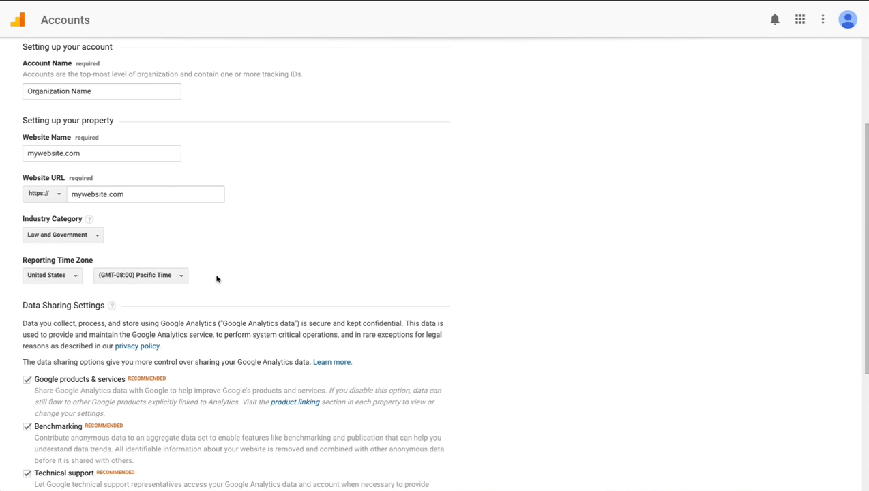
Step: Set reporting time zone to (GMT-05:00) Eastern Time and request a tracking ID
{"action": "scroll", "scroll_direction": "down", "scroll_amount": 3}
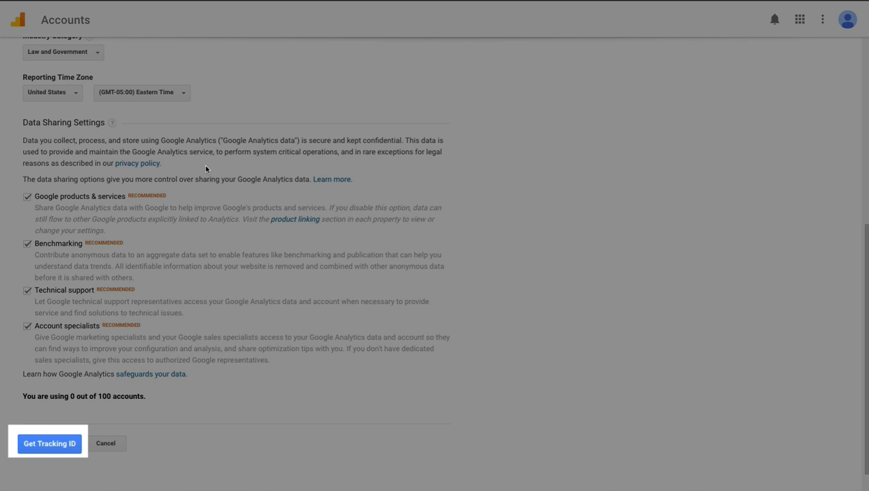
{"action": "left_click", "coordinate": [48, 443]}
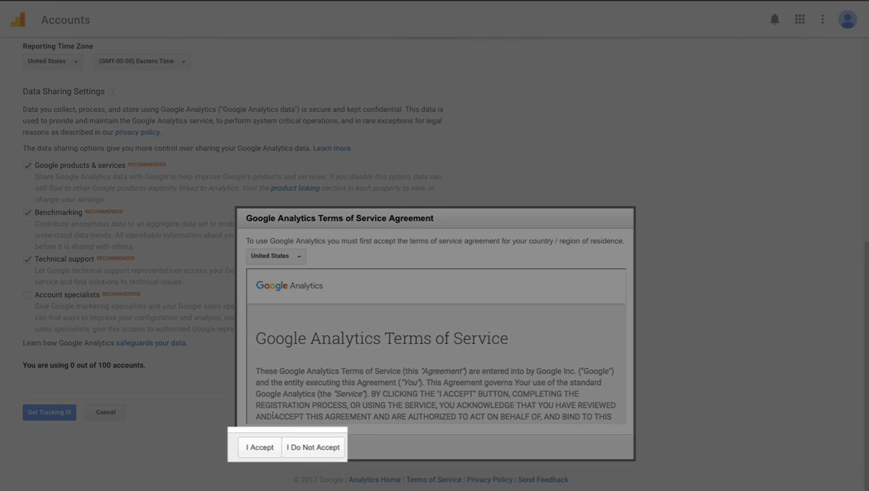
{"action": "left_click", "coordinate": [259, 447]}
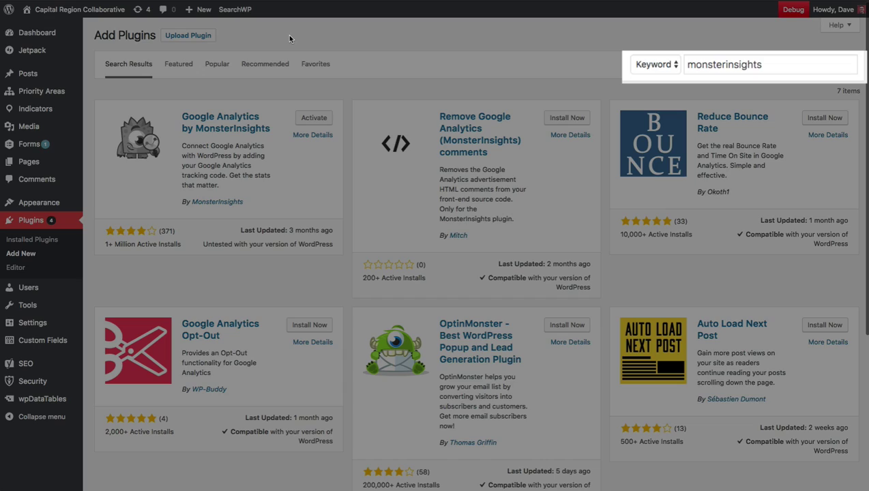
Step: Activate the Google Analytics by MonsterInsights plugin
{"action": "left_click", "coordinate": [290, 38]}
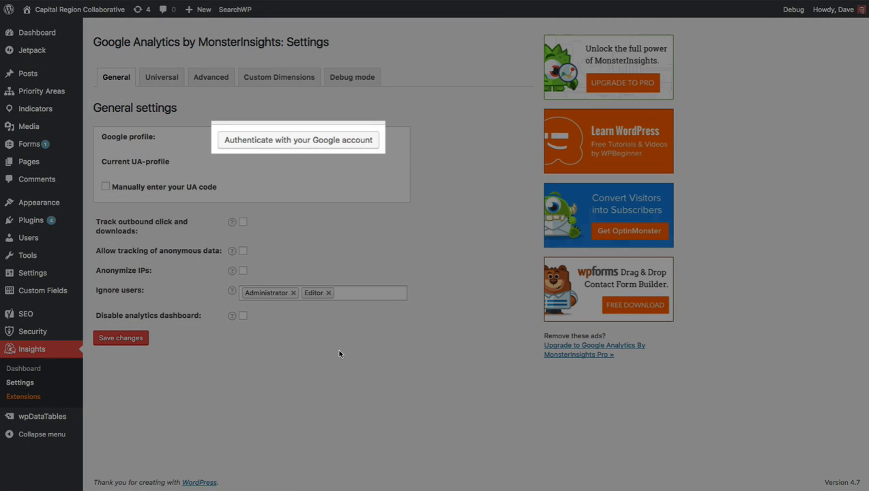
Step: Authenticate MonsterInsights with the Google account and allow access in the permission popup
{"action": "left_click", "coordinate": [298, 140]}
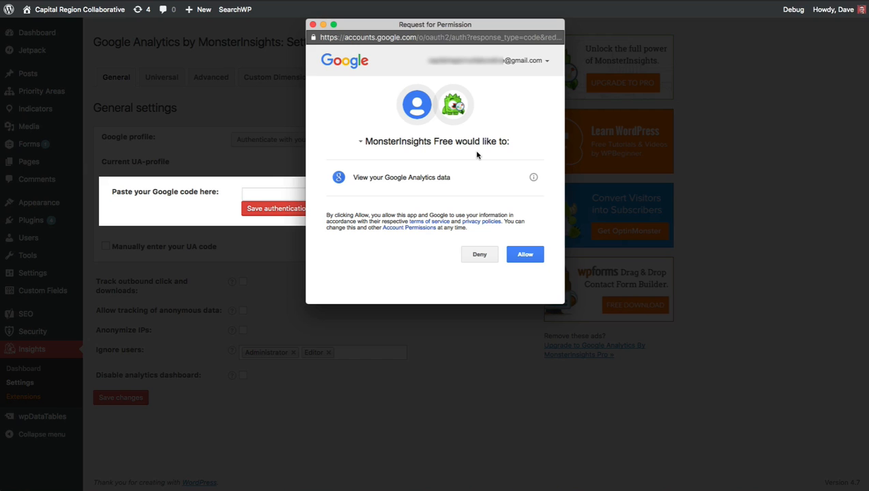
{"action": "left_click", "coordinate": [525, 254]}
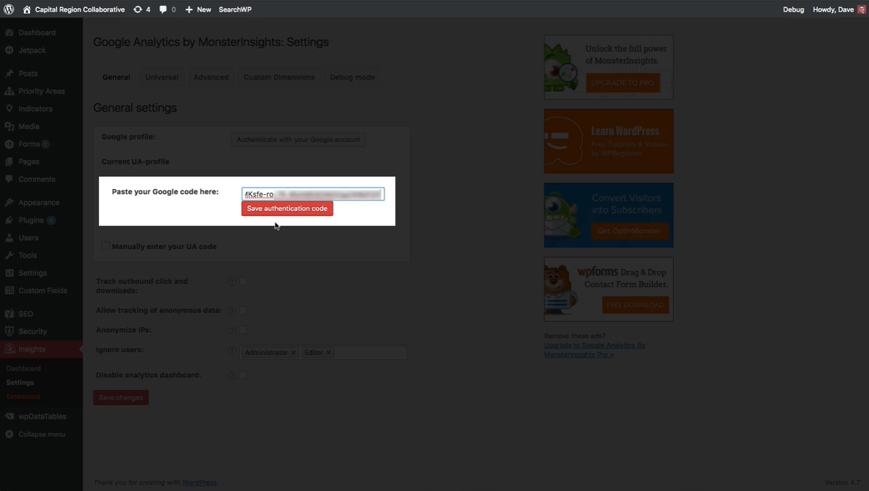
Step: Save the pasted Google authentication code in the MonsterInsights settings
{"action": "left_click", "coordinate": [287, 208]}
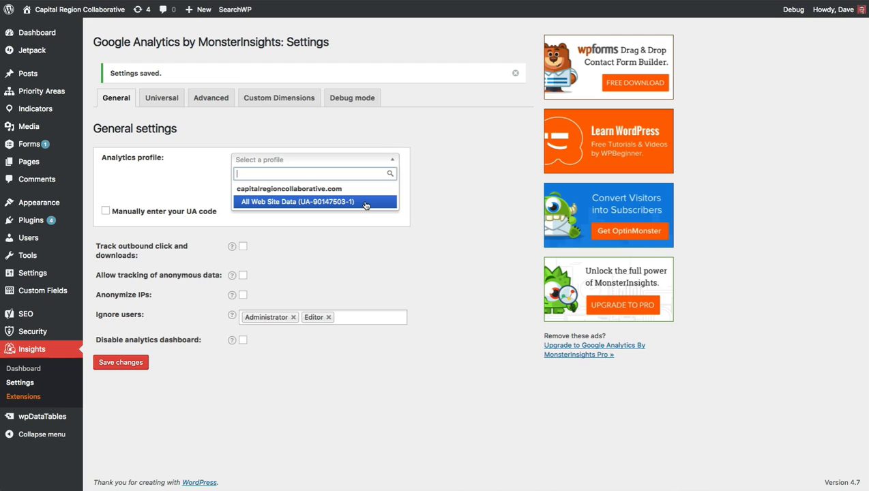
Step: Select the All Web Site Data (UA-90147503-1) profile and enable outbound-click and anonymous-data tracking
{"action": "left_click", "coordinate": [296, 201]}
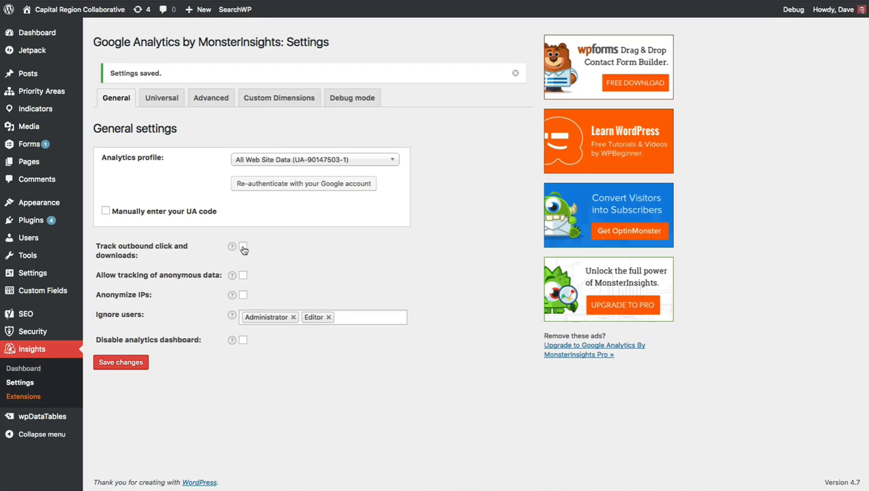
{"action": "left_click", "coordinate": [243, 247]}
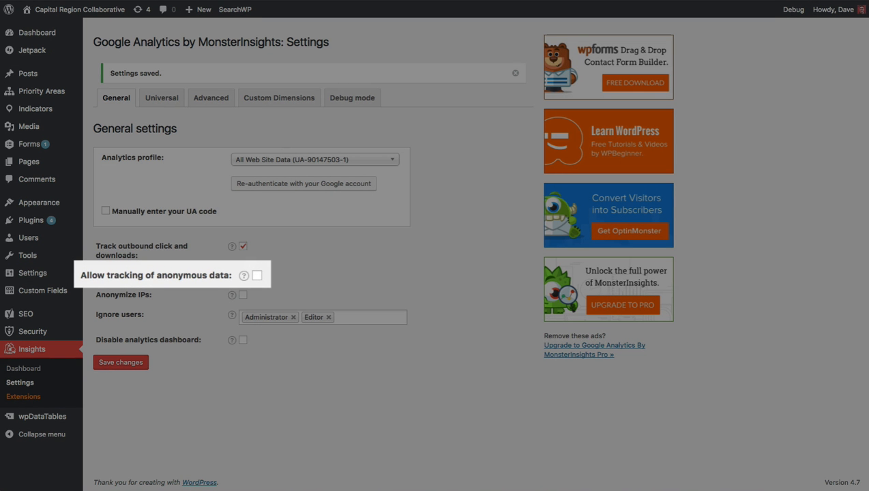
{"action": "left_click", "coordinate": [242, 275]}
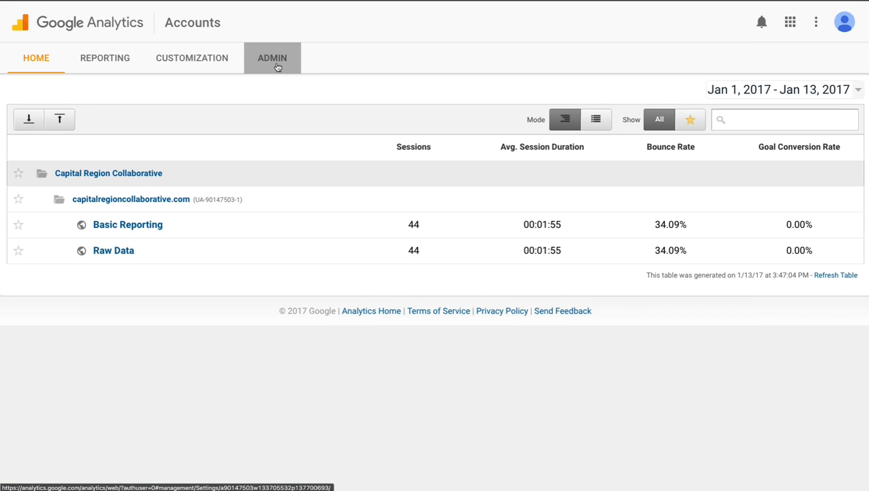
Step: Open Admin and view the capitalregioncollaborative.com property's tracking code under Tracking Info
{"action": "left_click", "coordinate": [271, 58]}
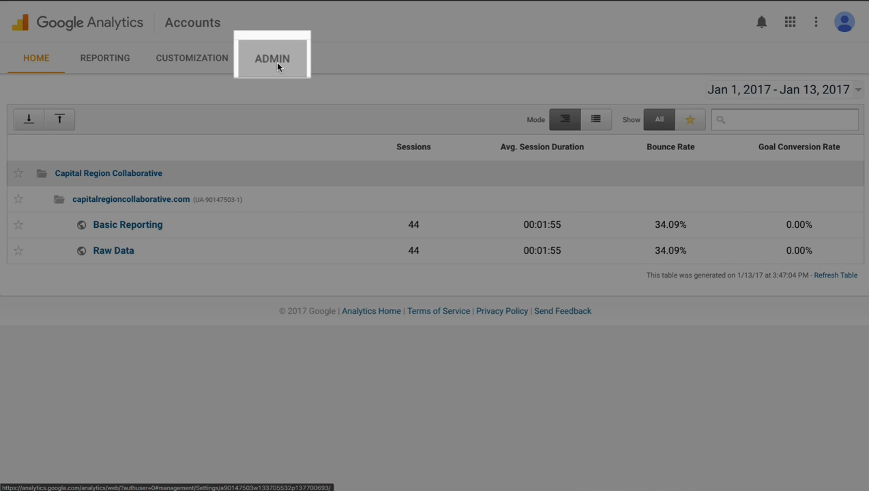
{"action": "left_click", "coordinate": [272, 58]}
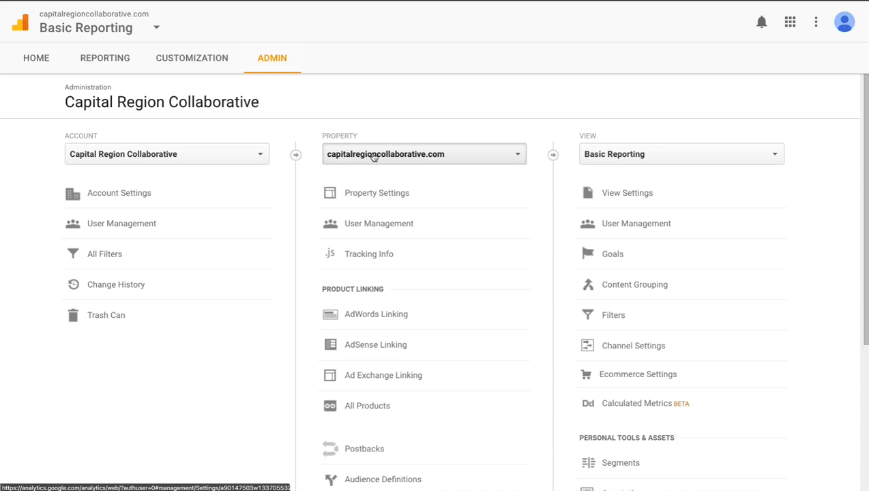
{"action": "mouse_move", "coordinate": [473, 157]}
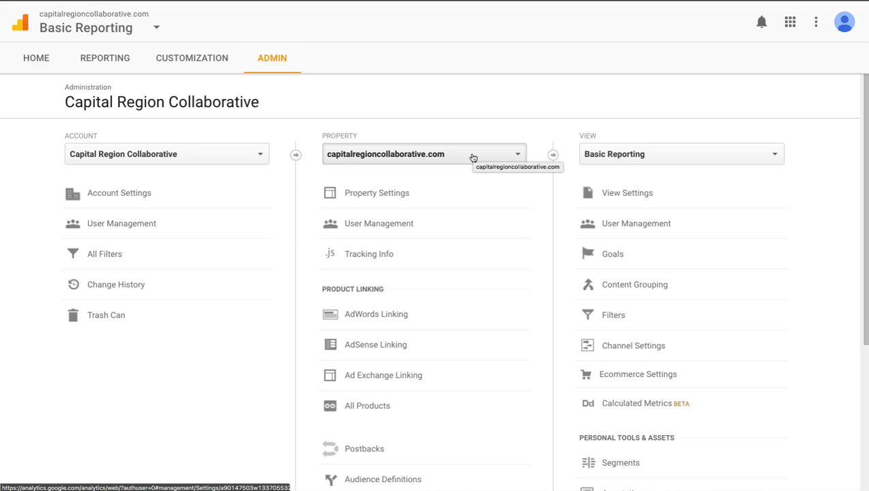
{"action": "mouse_move", "coordinate": [473, 157]}
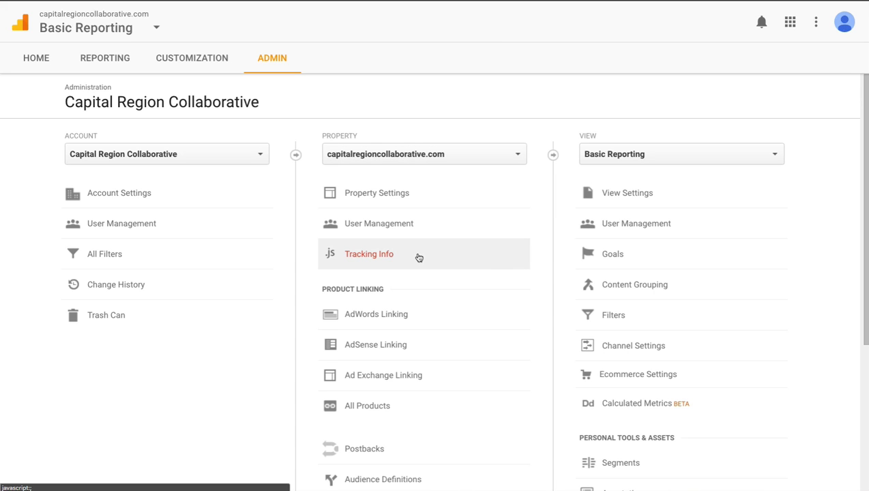
{"action": "left_click", "coordinate": [369, 254]}
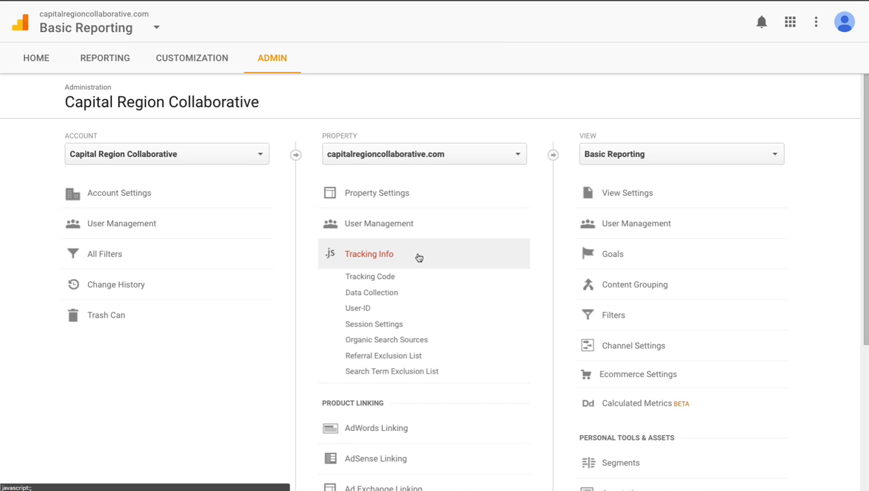
{"action": "mouse_move", "coordinate": [370, 276]}
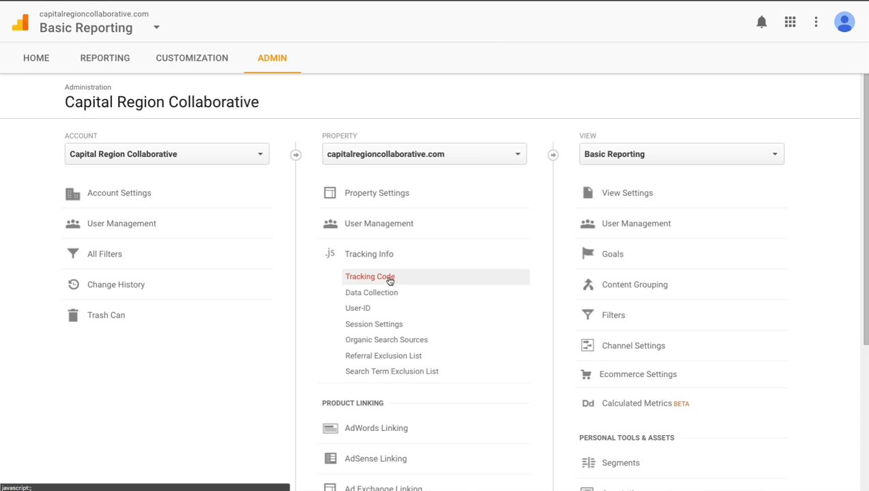
{"action": "left_click", "coordinate": [369, 276]}
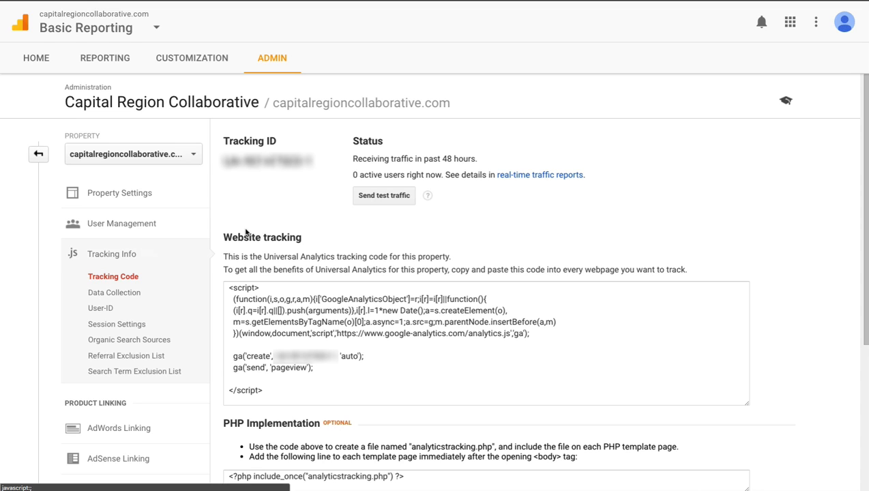
{"action": "mouse_move", "coordinate": [356, 238]}
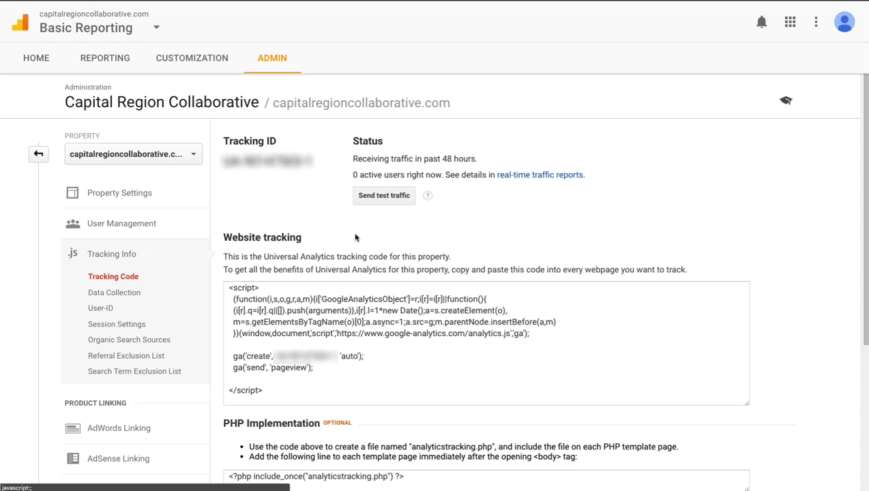